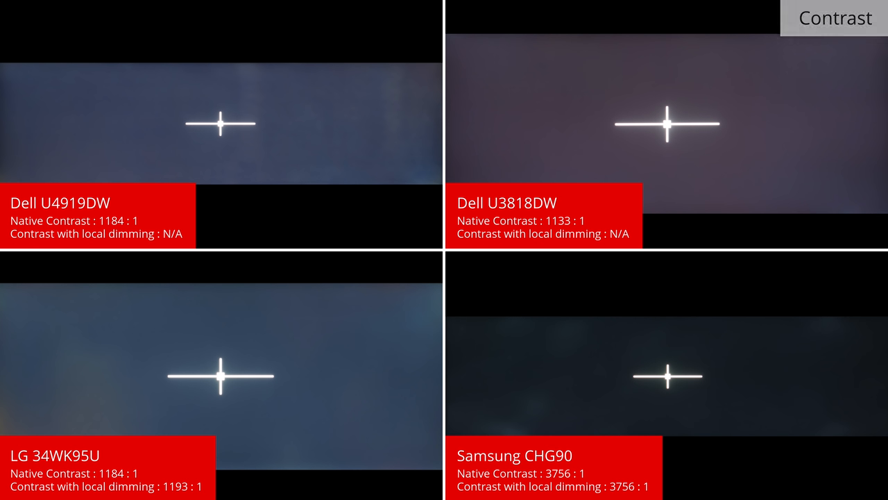
pyautogui.click(832, 17)
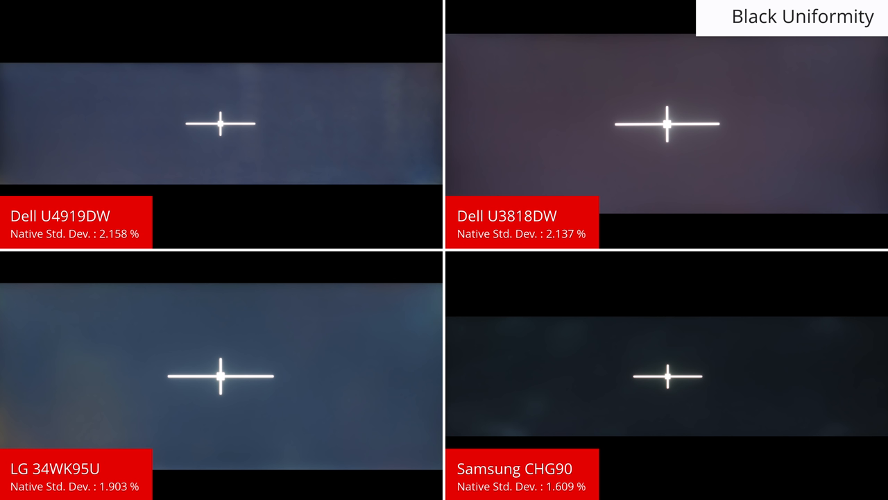